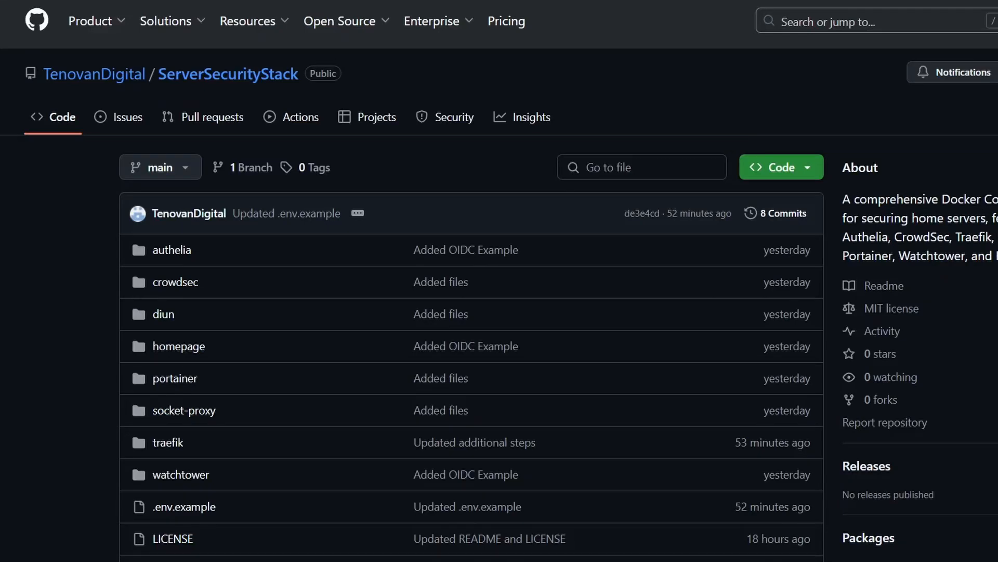
Step: Scroll through the ServerSecurityStack repository to review the .env.example contents
scroll("down", 3)
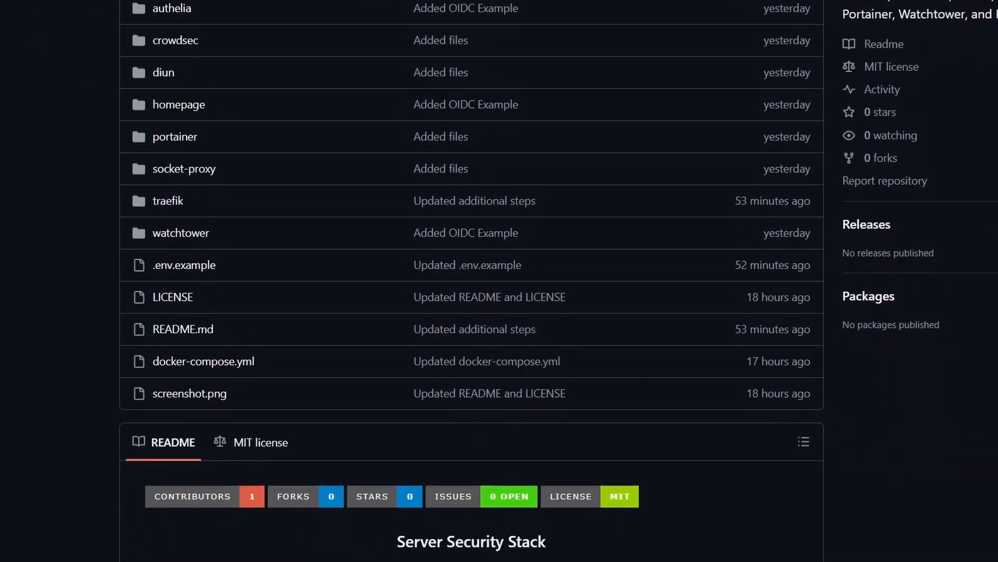
scroll("down", 3)
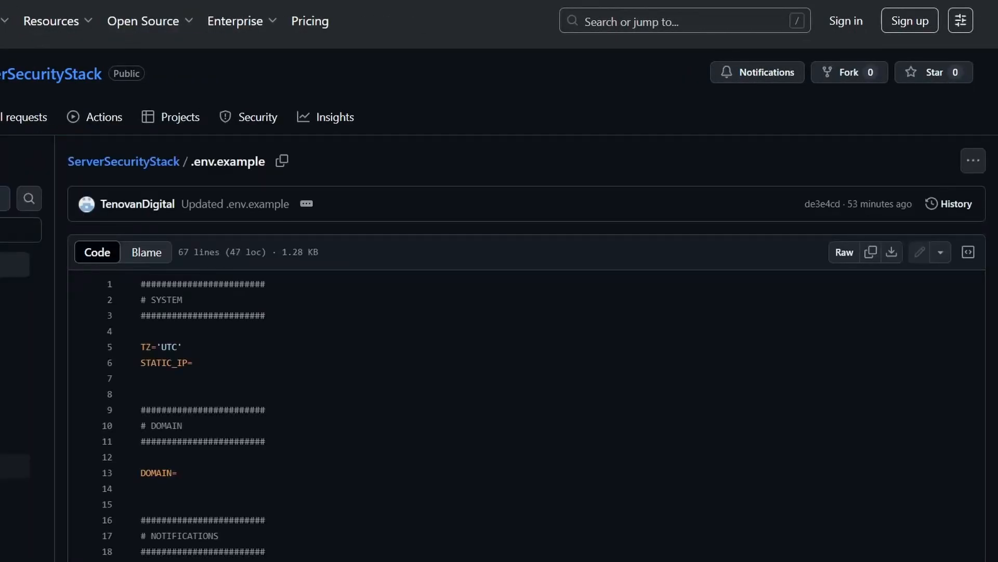
mouse_move(968, 252)
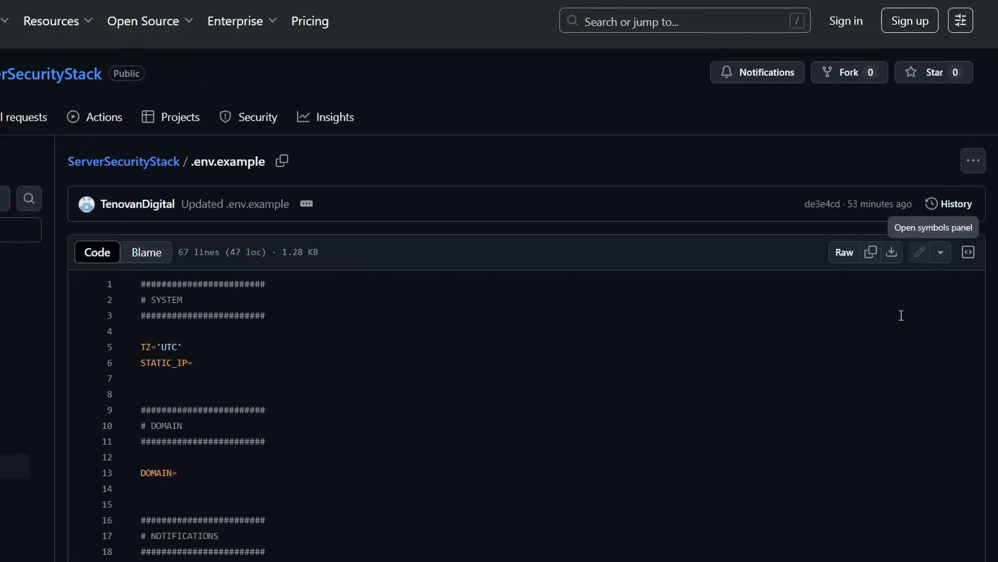
scroll("down", 3)
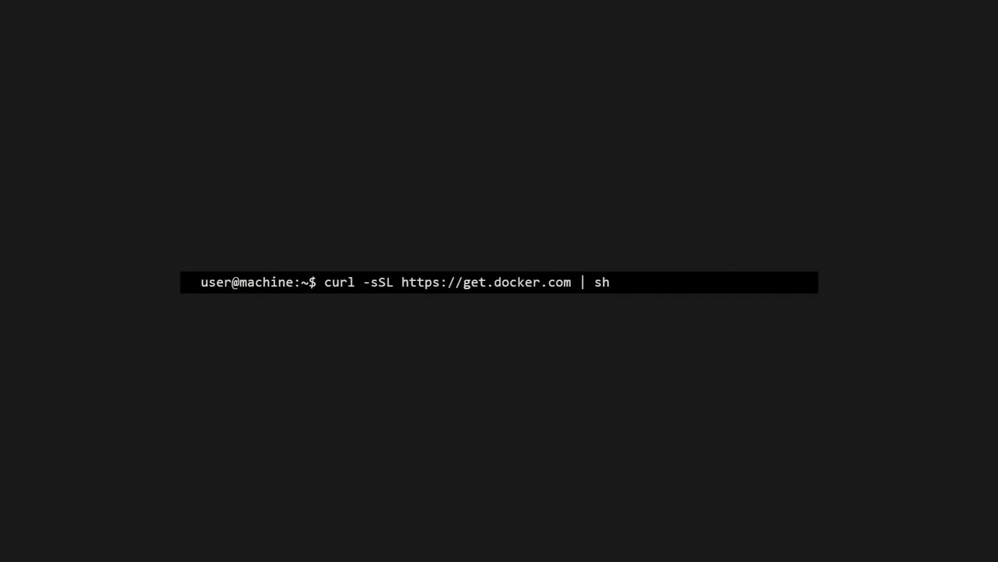
Step: Run the get.docker.com install script and add $USER to the docker group with usermod
key("Return")
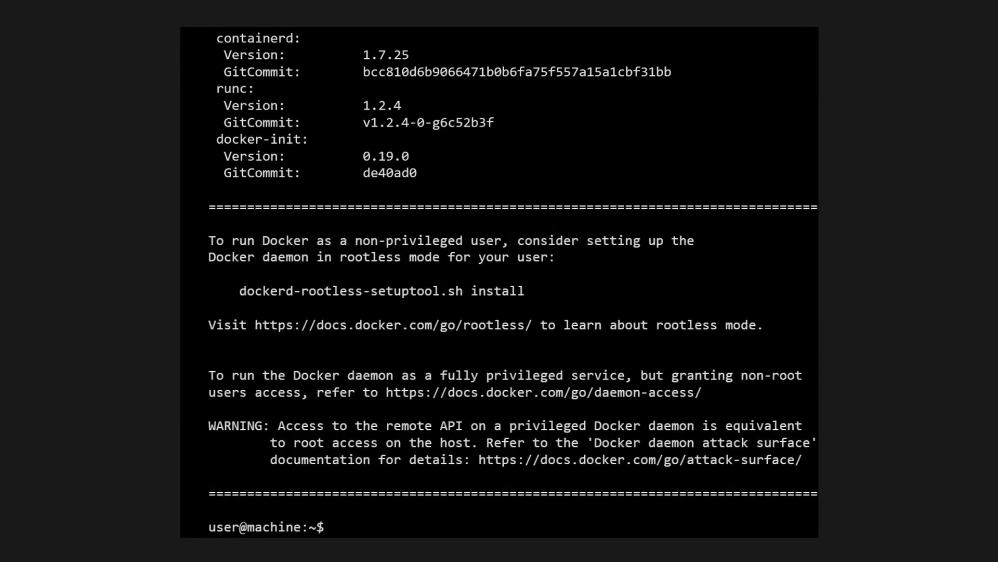
type("sudo usermod -aG docker \"$USER\"")
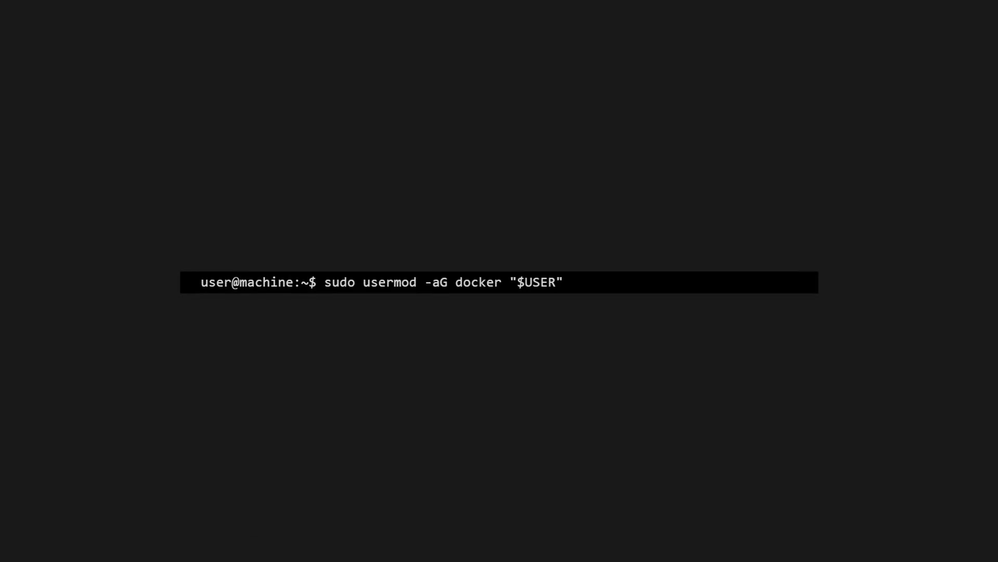
key("Return")
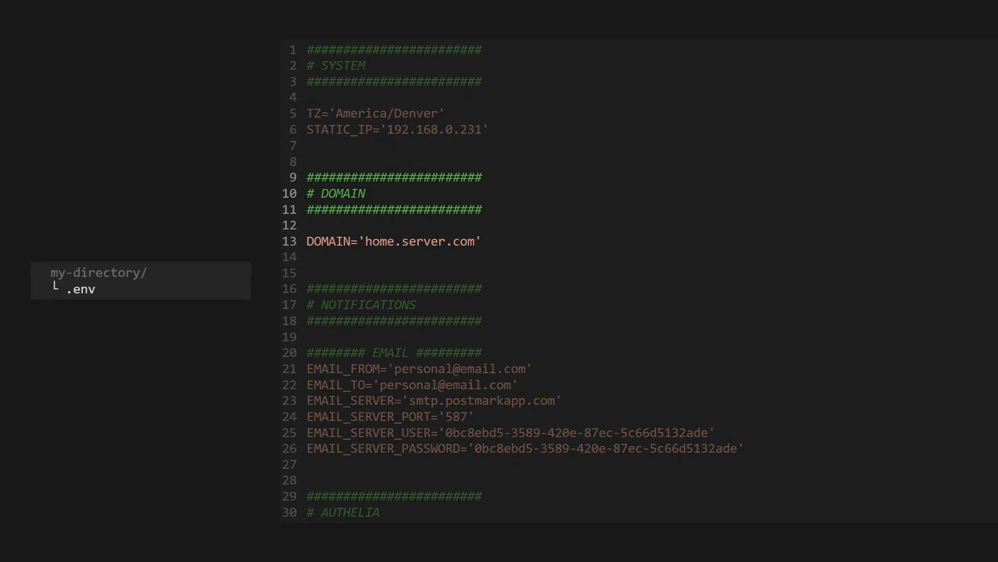
Step: Scroll through the .env file past its Authelia, CrowdSec and Portainer secret sections
scroll("down", 3)
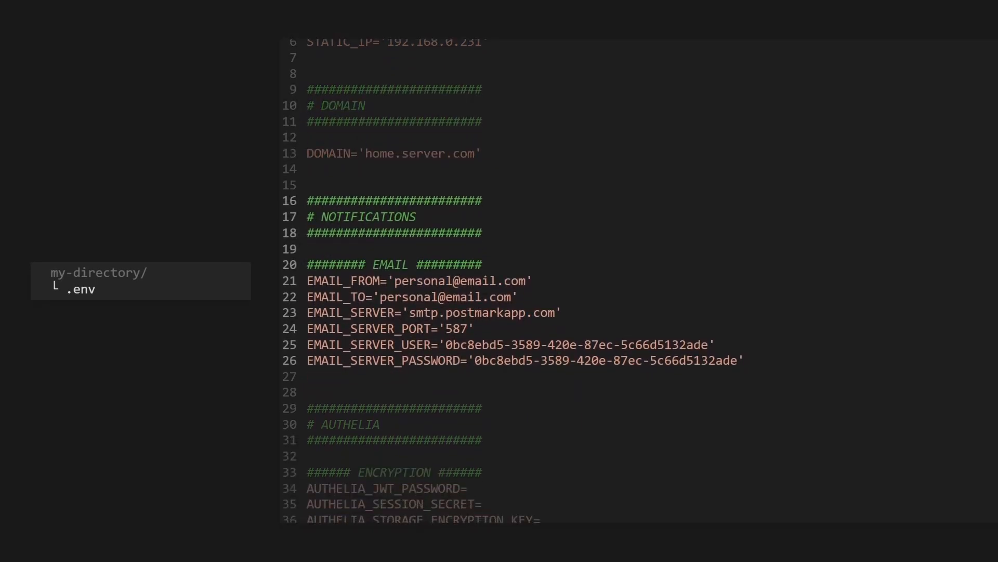
scroll("down", 3)
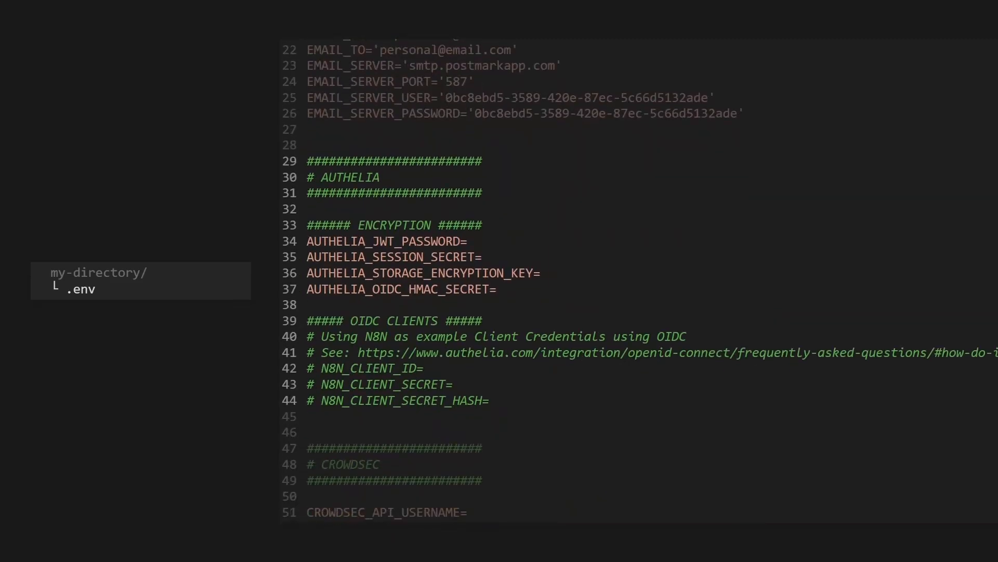
scroll("down", 3)
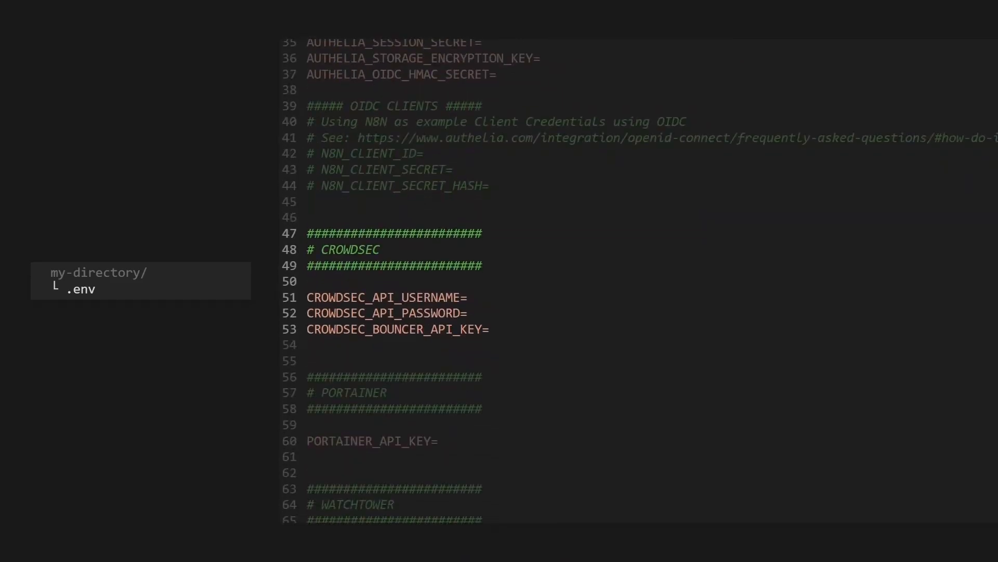
scroll("down", 3)
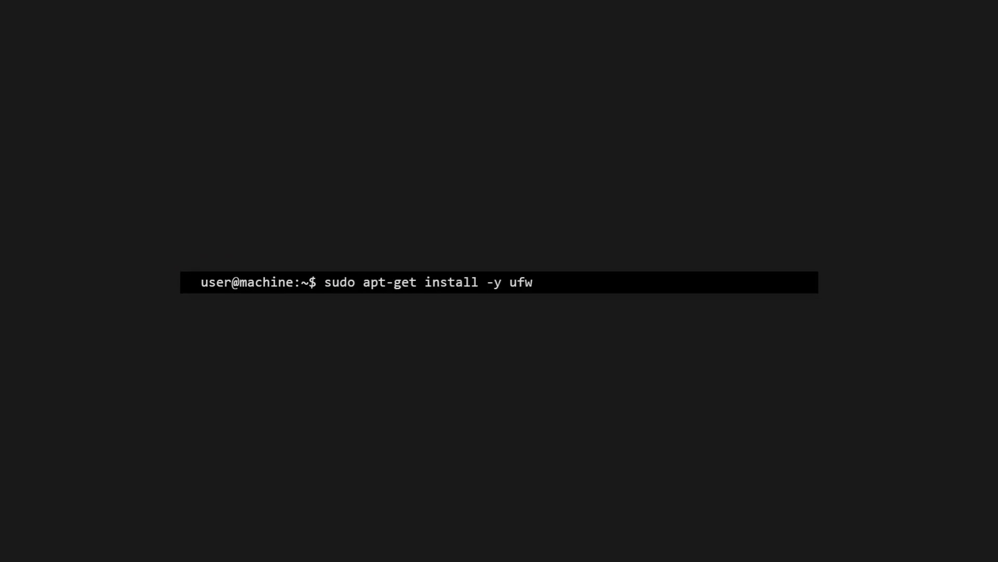
Step: Install the ufw package, then enable the firewall answering y to confirm
key("Return")
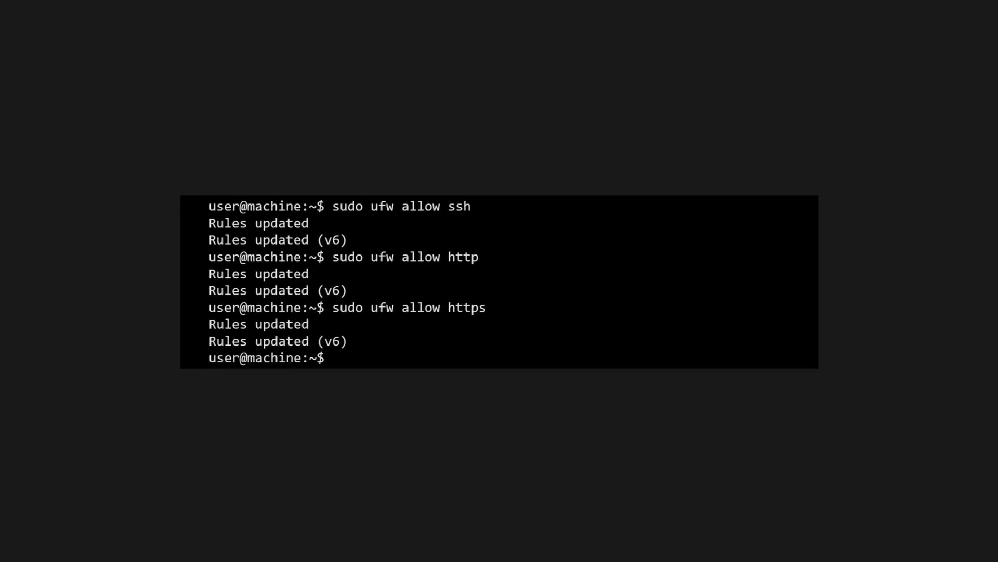
type("sudo ufw enable")
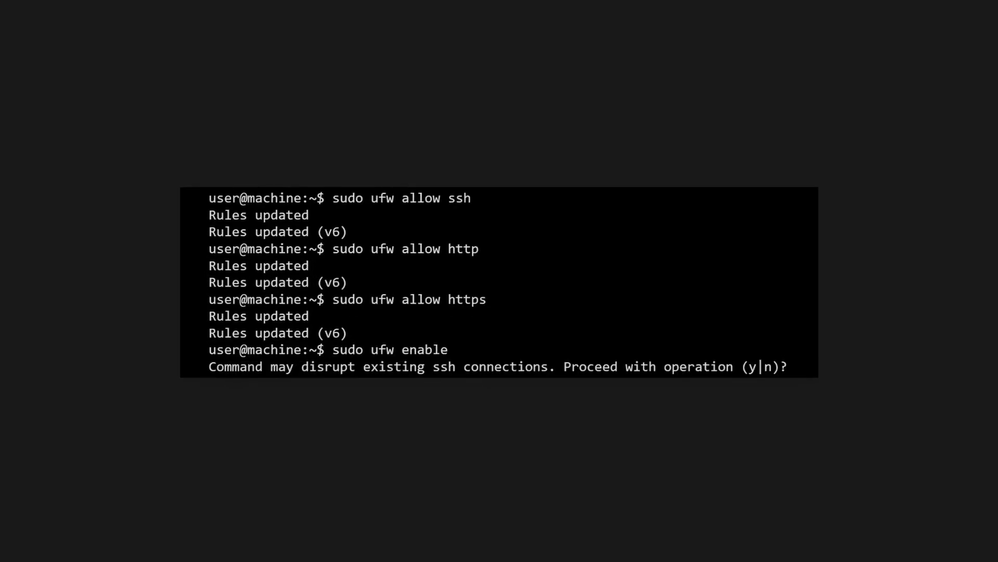
type("y")
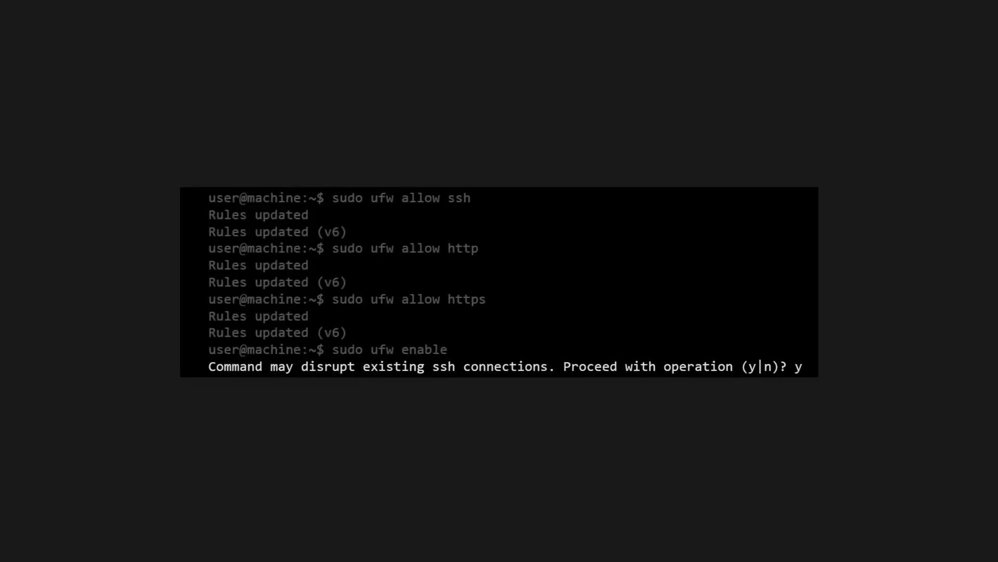
key("Return")
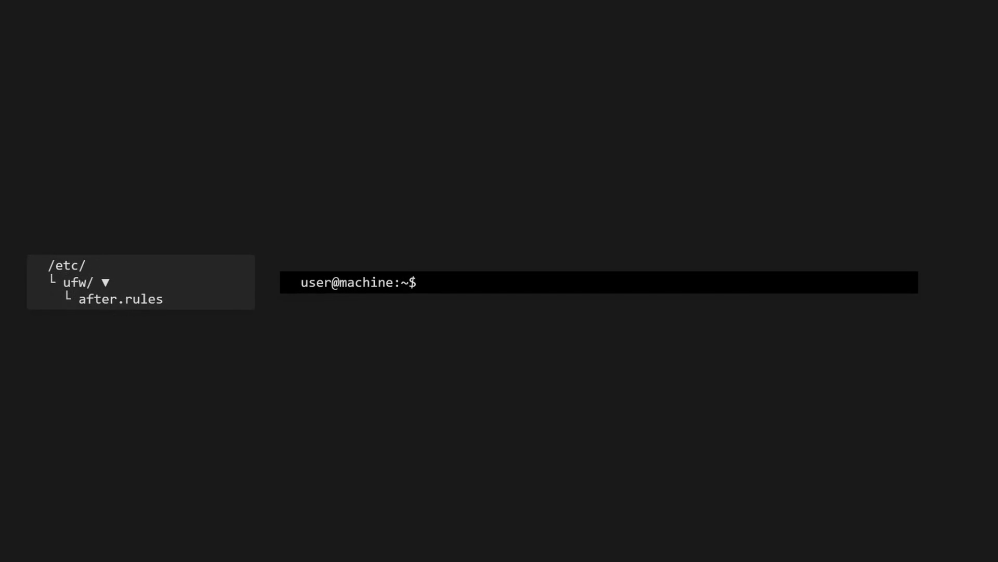
Step: Copy /etc/ufw/after.rules to /etc/ufw/after.rules.bak as a backup
type("sudo cp \"/etc/ufw/after.rules\" \"/etc/ufw/after.rules.bak\"")
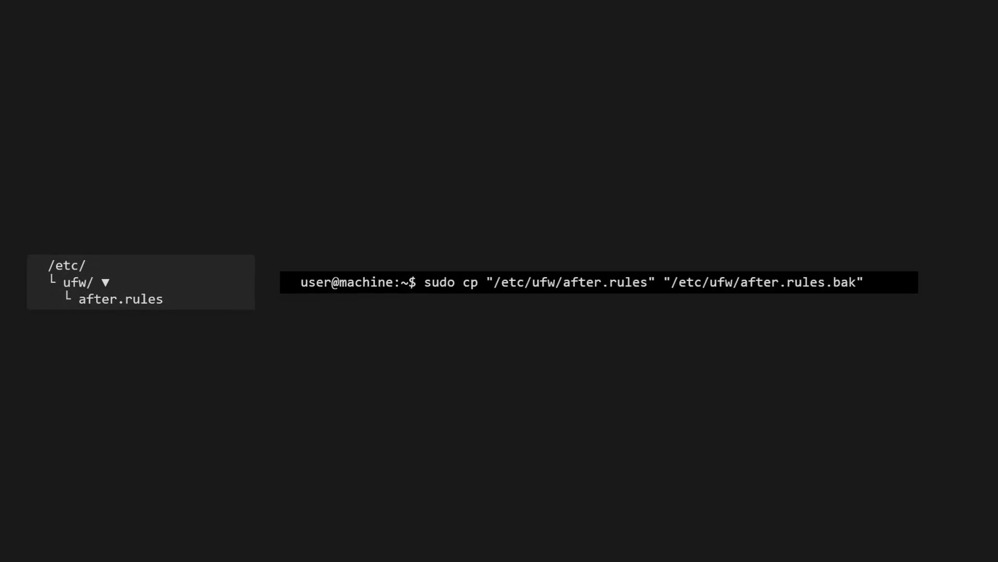
key("Return")
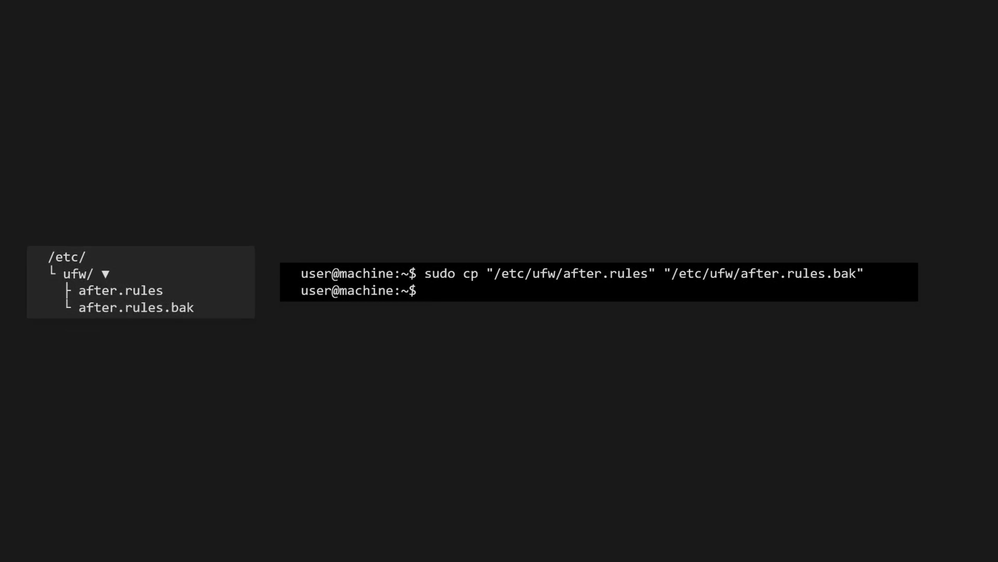
left_click(121, 290)
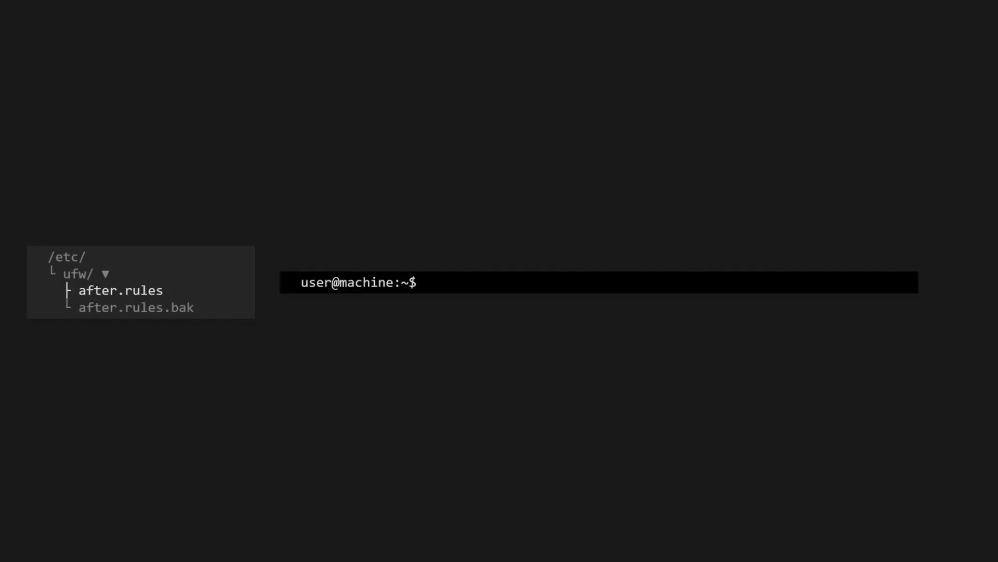
Step: Add ufw route allow tcp rules to 192.168.90.254 on ports 80 and 443
type("sudo ufw route allow proto tcp from any to 192.168.90.254 port 80")
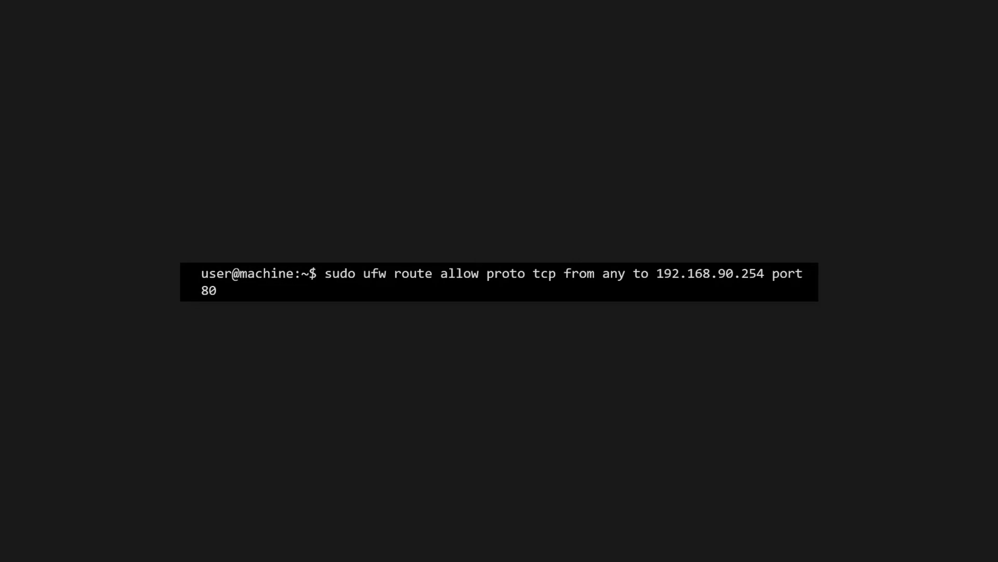
key("Return")
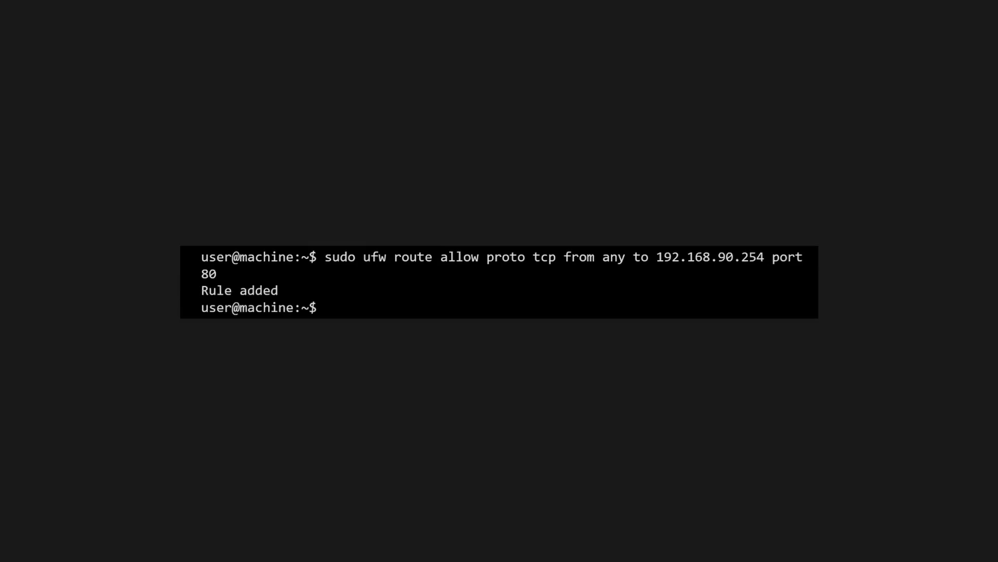
type("sudo ufw route allow proto tcp from any to 192.168.90.254 port 443")
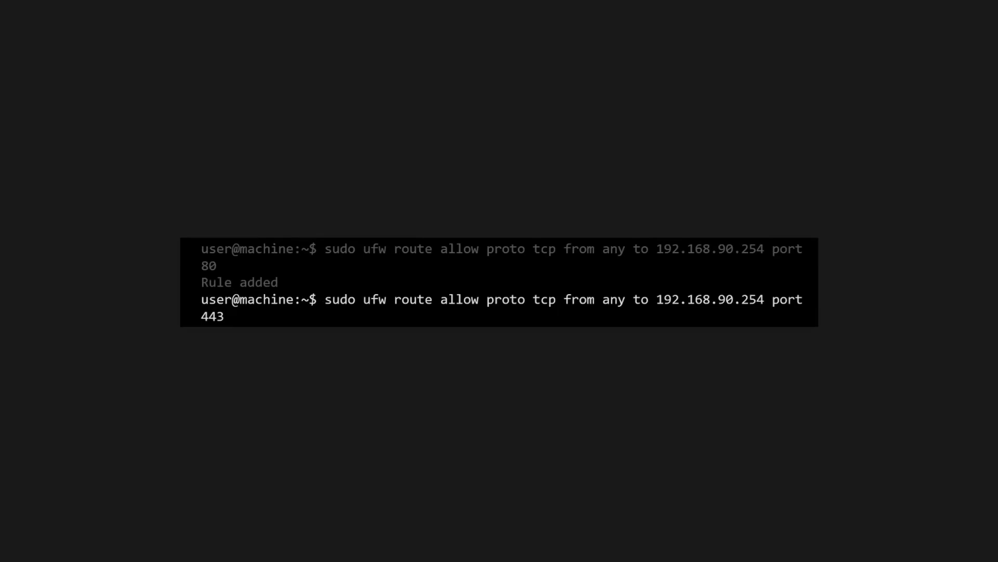
key("Return")
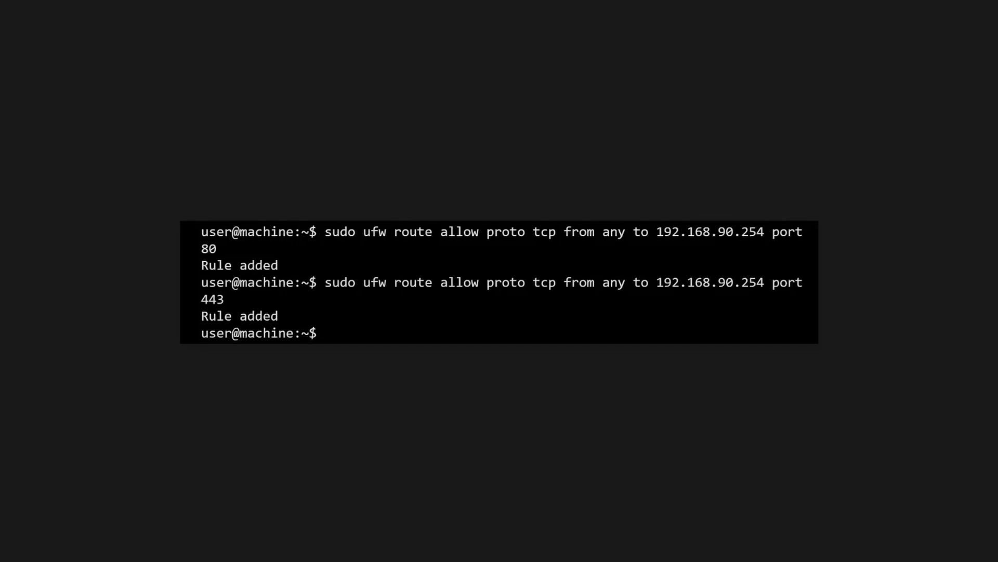
type("sudo systemctl restart ufw")
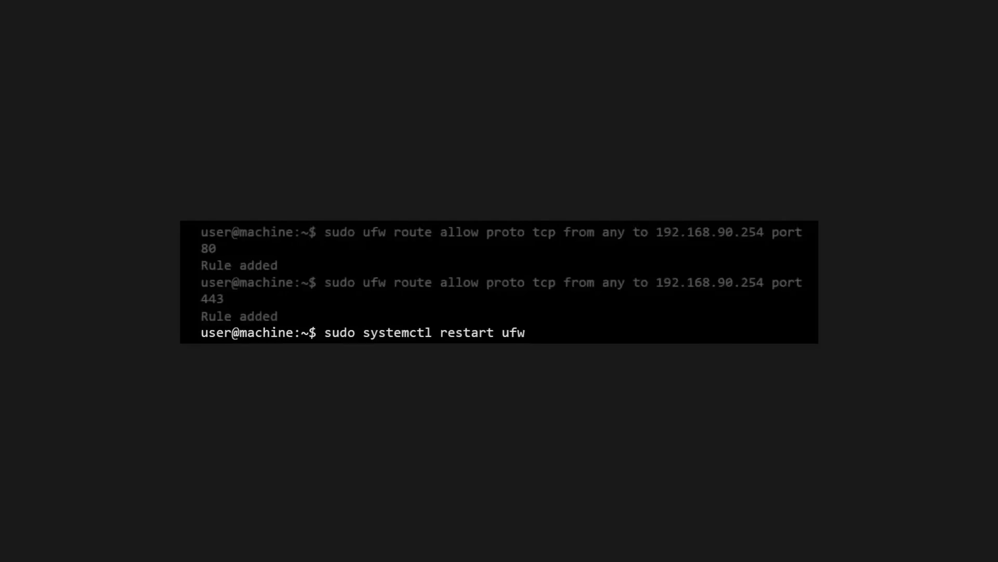
Step: Show ufw status verbose to confirm the forwarding rules, then reboot the server
type("sudo ufw status verbose")
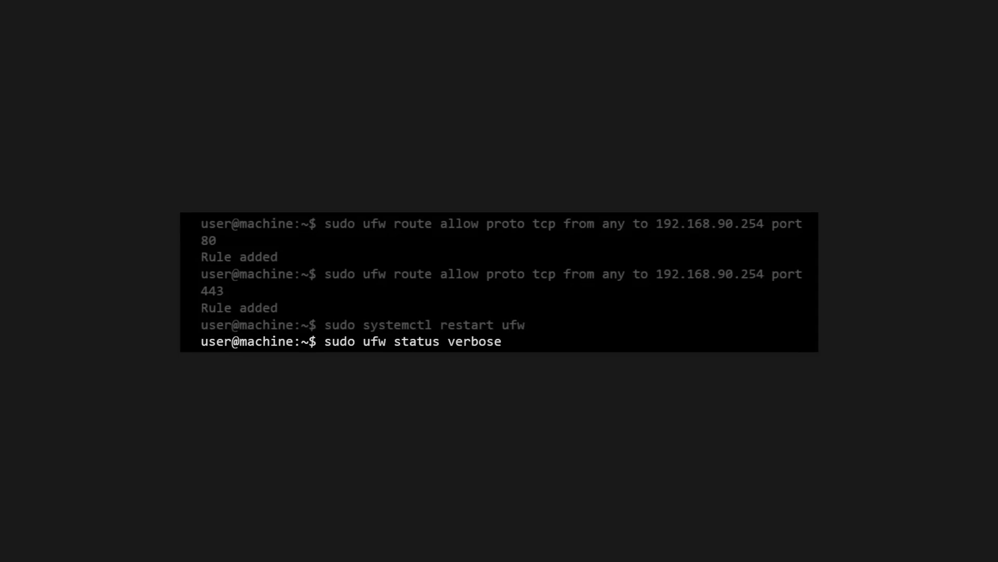
key("Return")
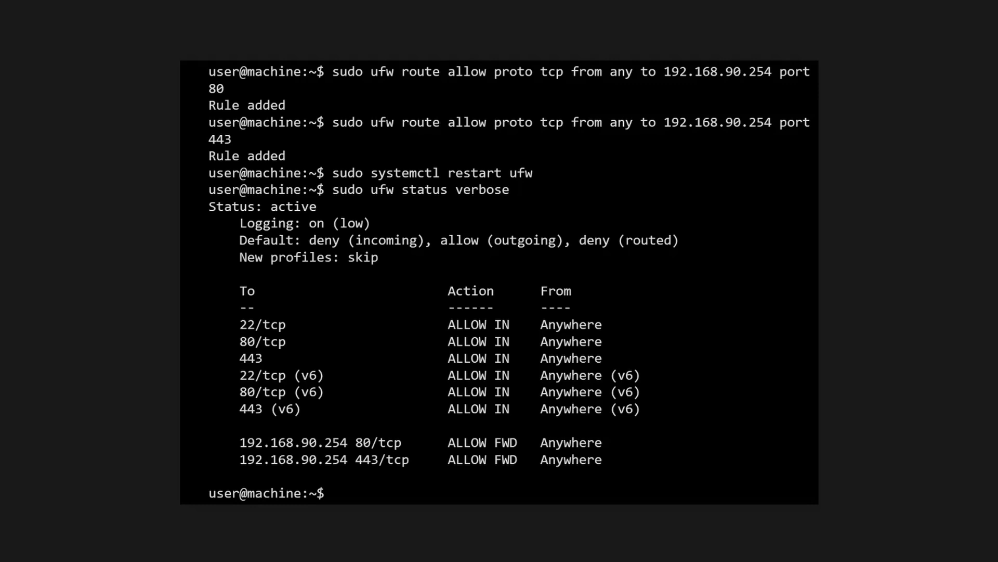
type("sudo reboot")
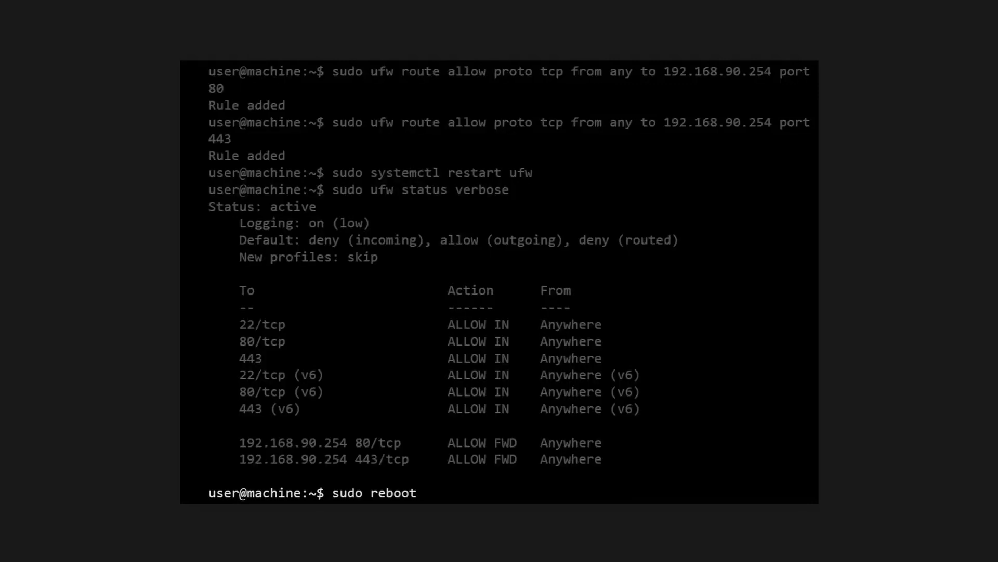
key("Return")
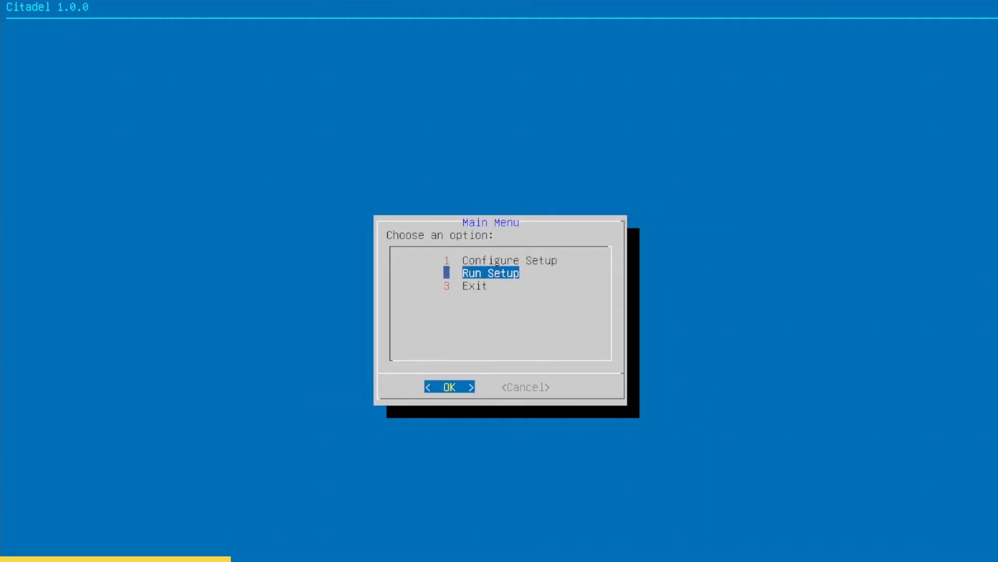
Step: Choose Run Setup in the Citadel main menu to begin the automatic system update
left_click(449, 387)
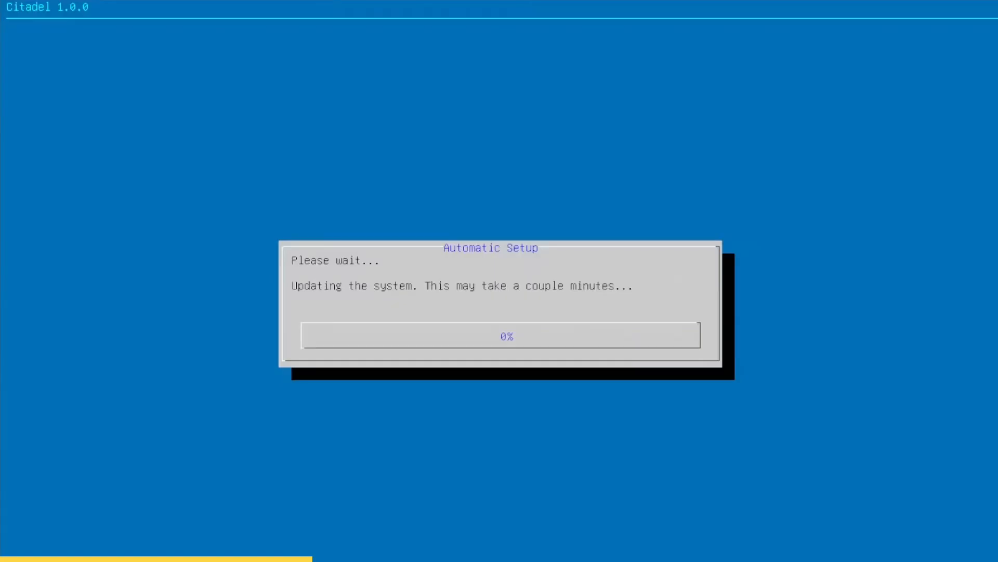